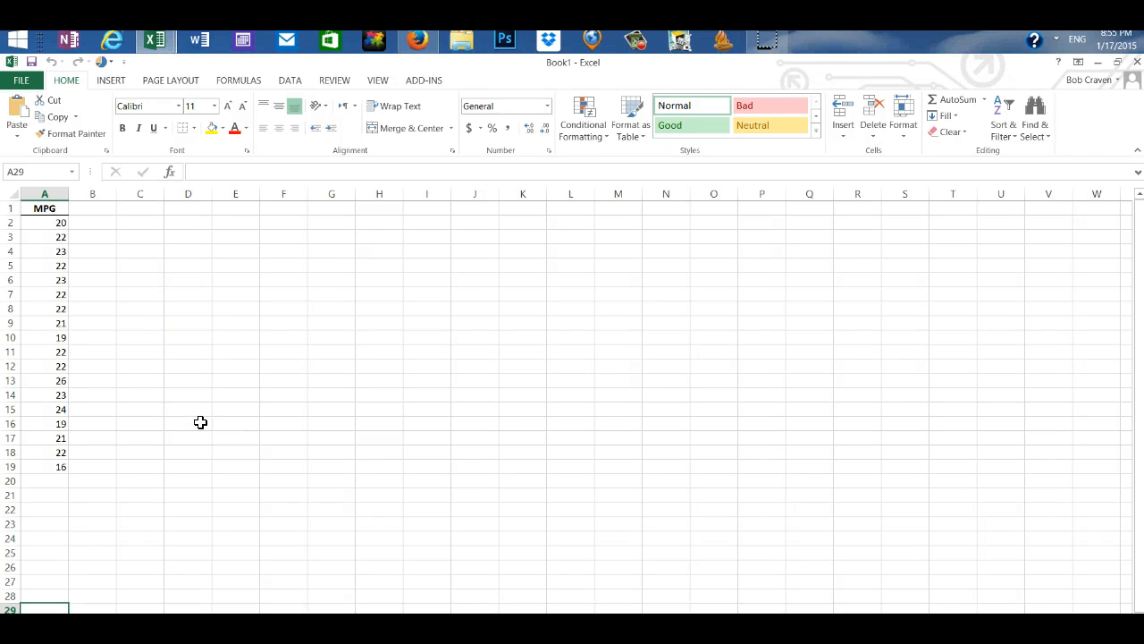
mouse_move(293, 395)
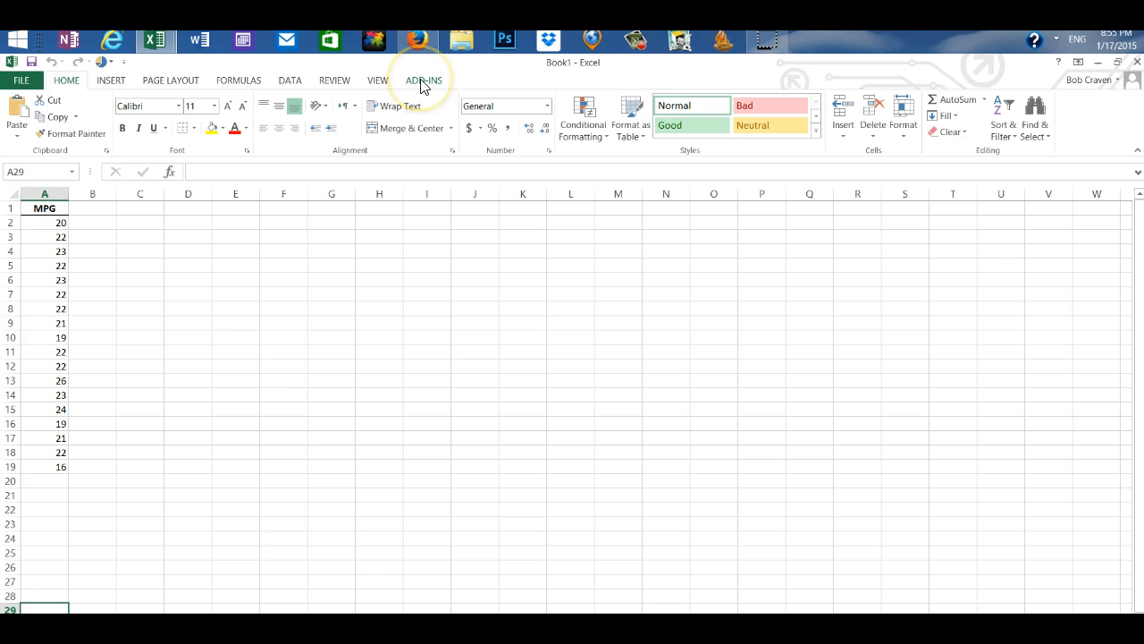
Step: Run PHStat's Boxplot with First cell contains label and Five-Number Summary checked, giving 16, 21, 22, 23, 26
click(424, 79)
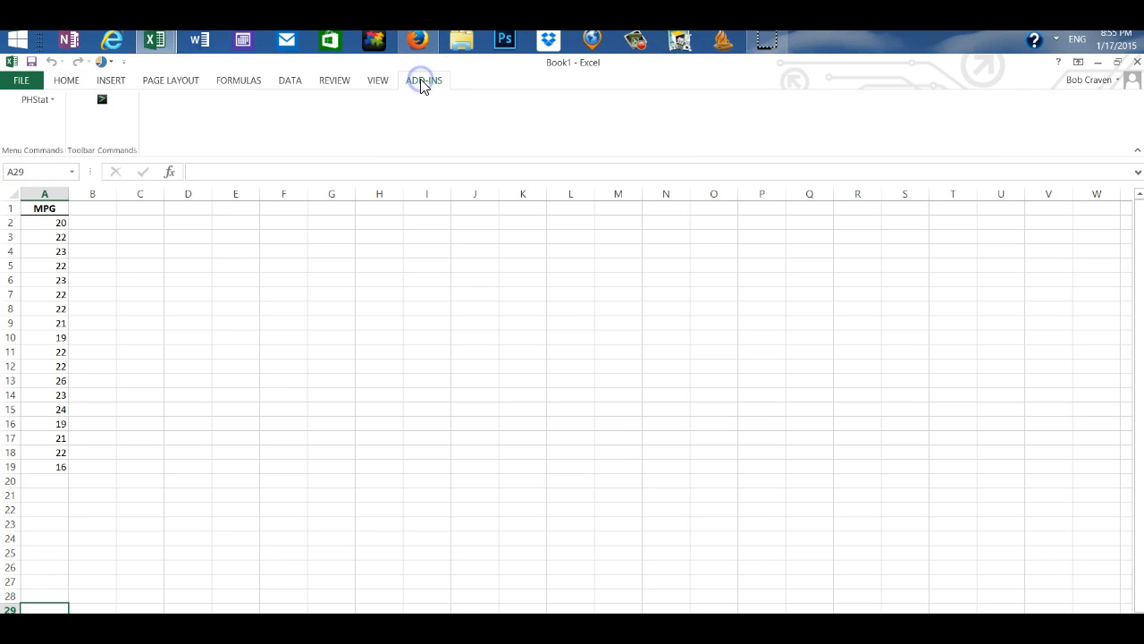
mouse_move(33, 89)
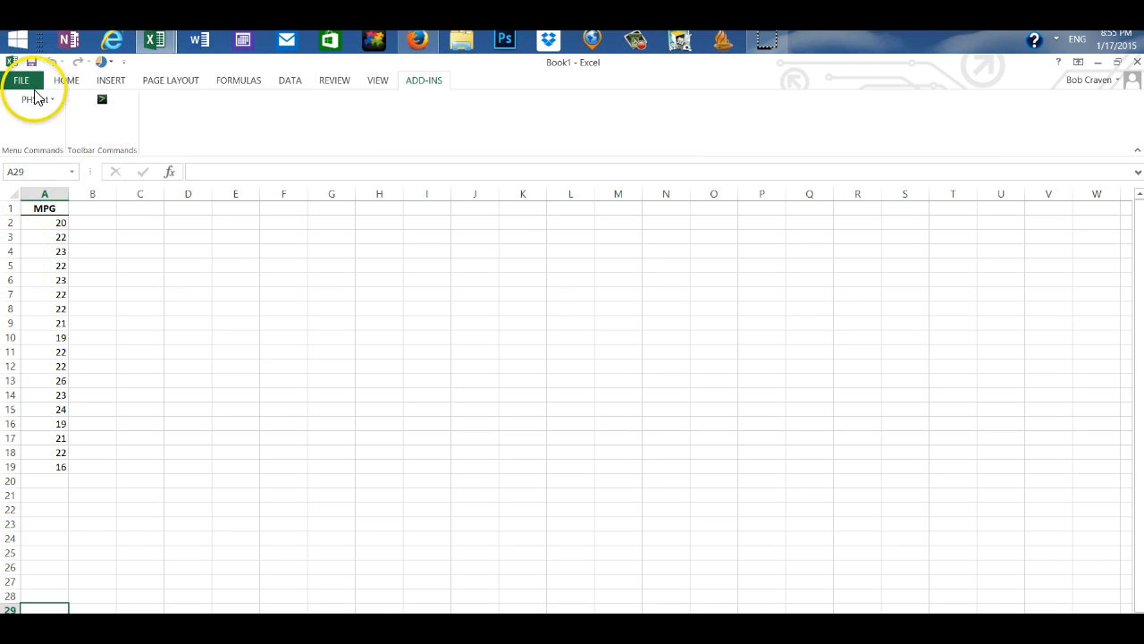
click(36, 99)
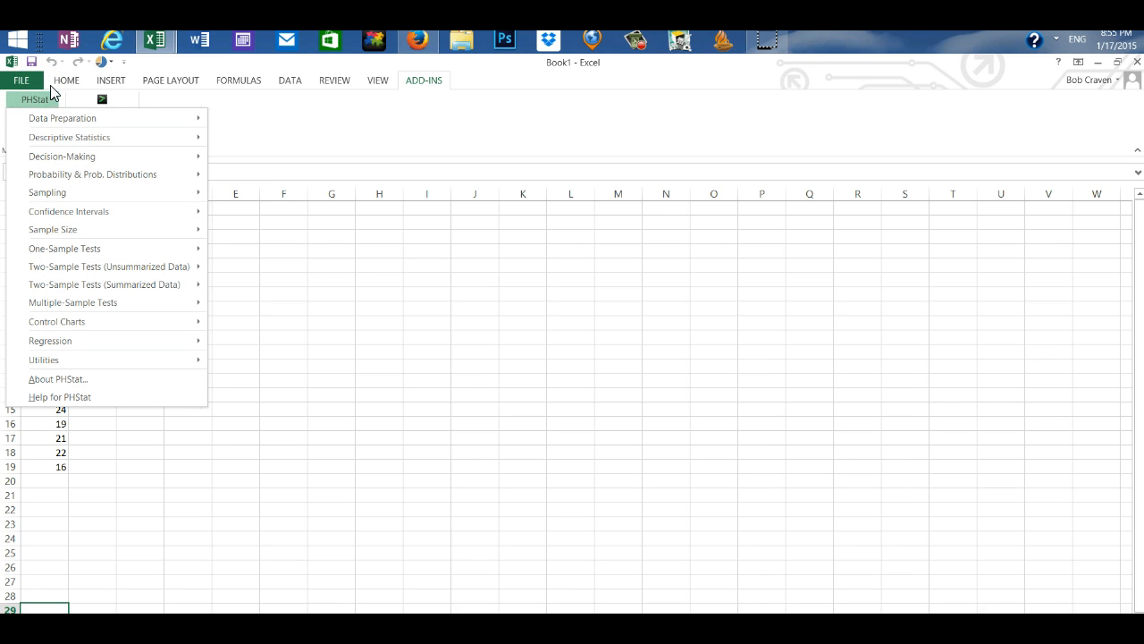
mouse_move(68, 136)
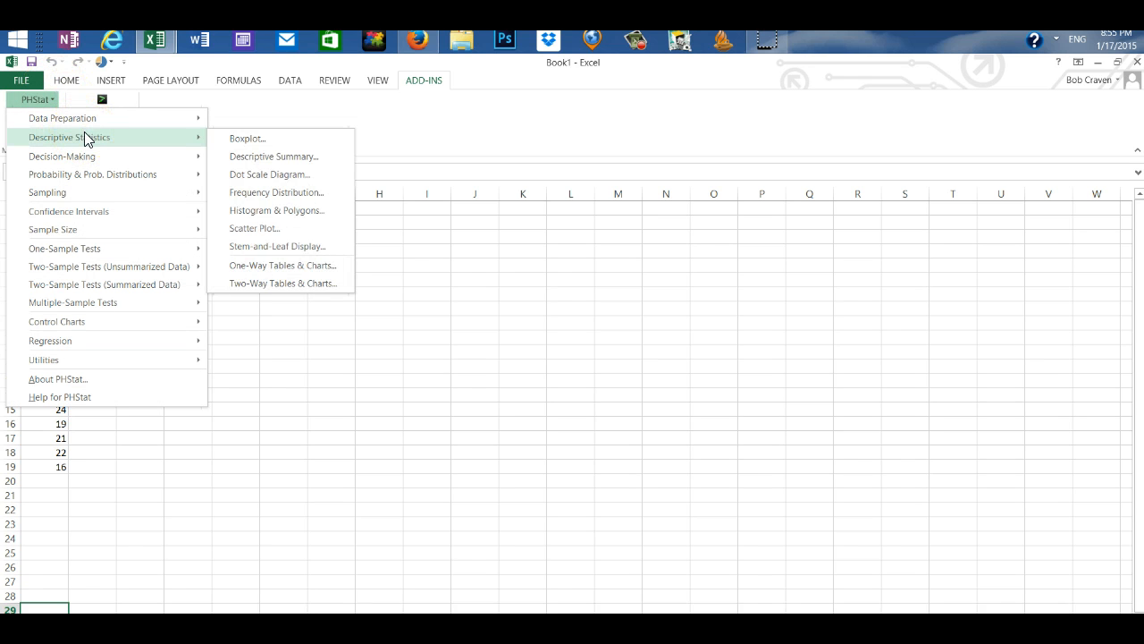
mouse_move(247, 140)
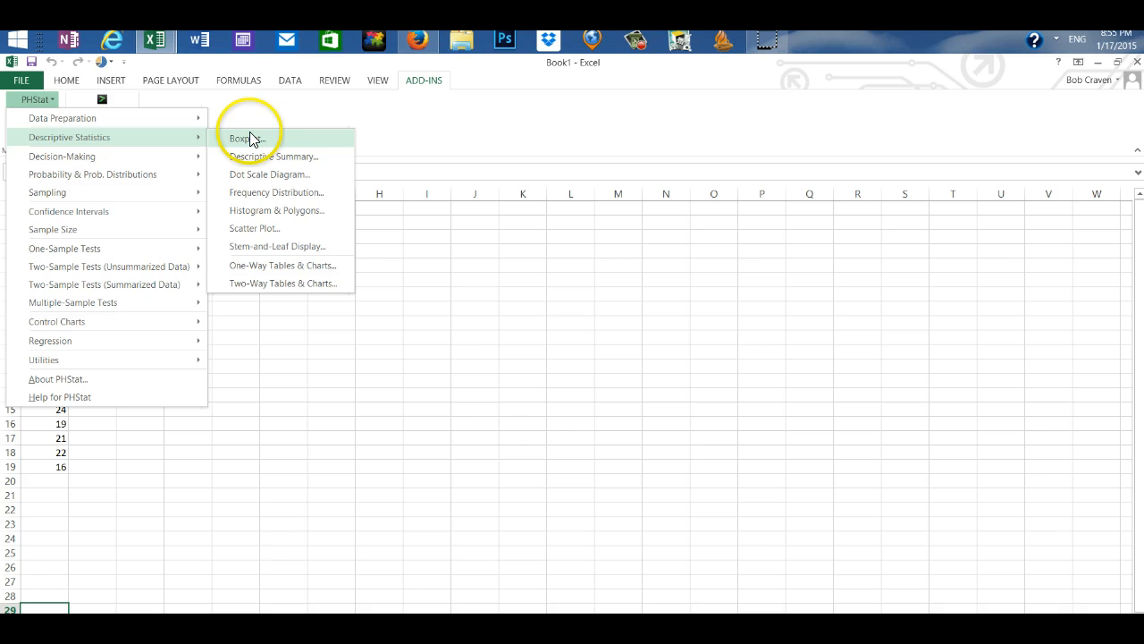
click(245, 139)
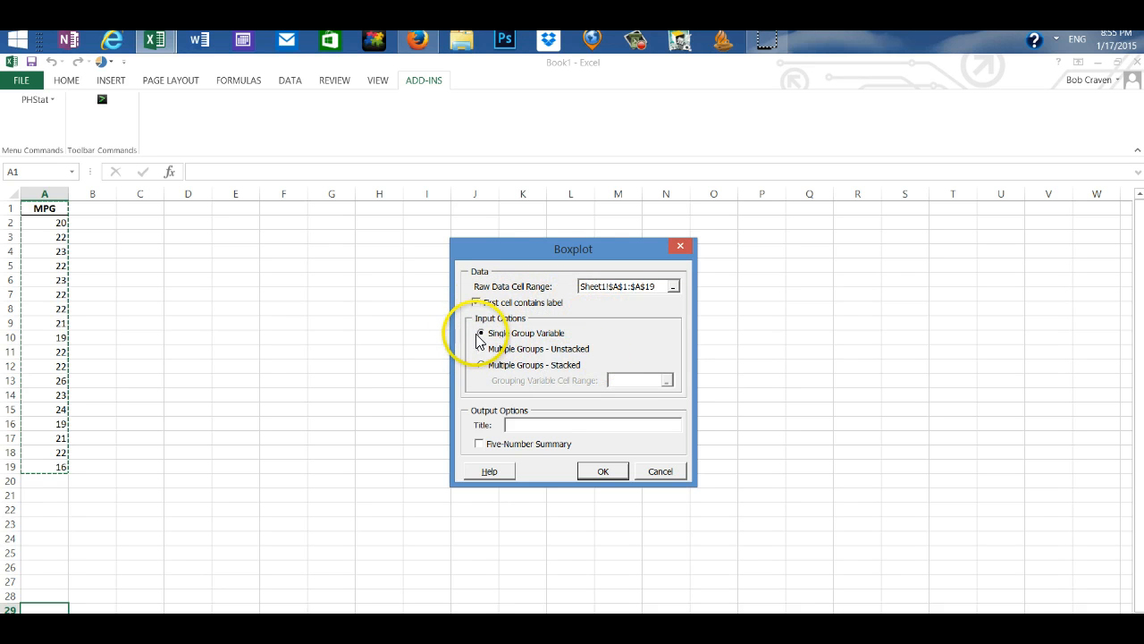
click(476, 302)
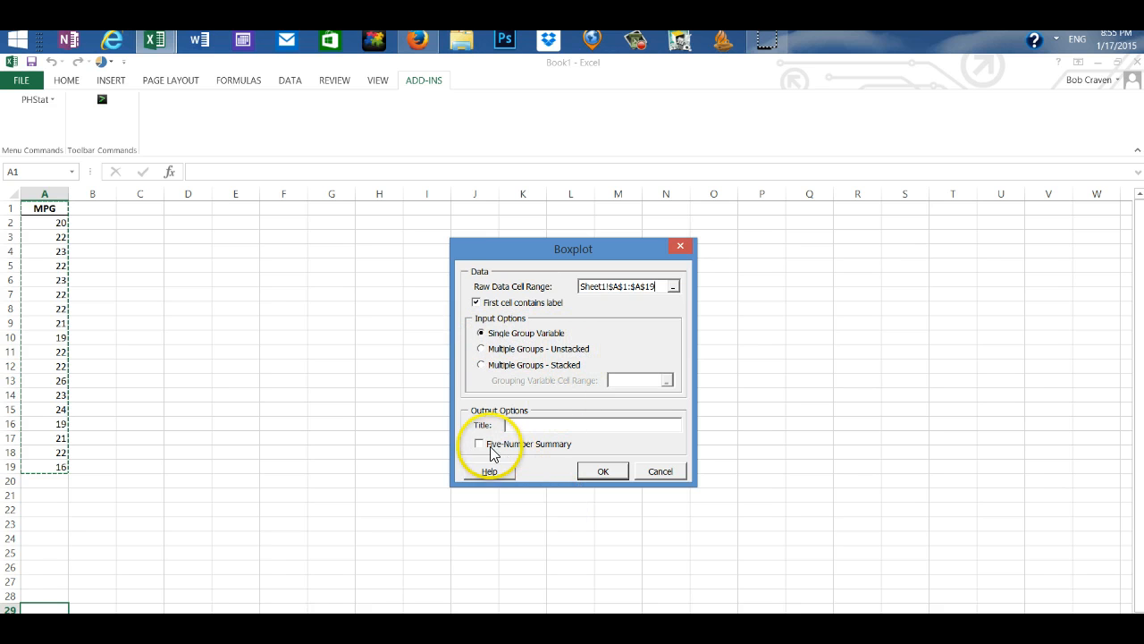
click(480, 443)
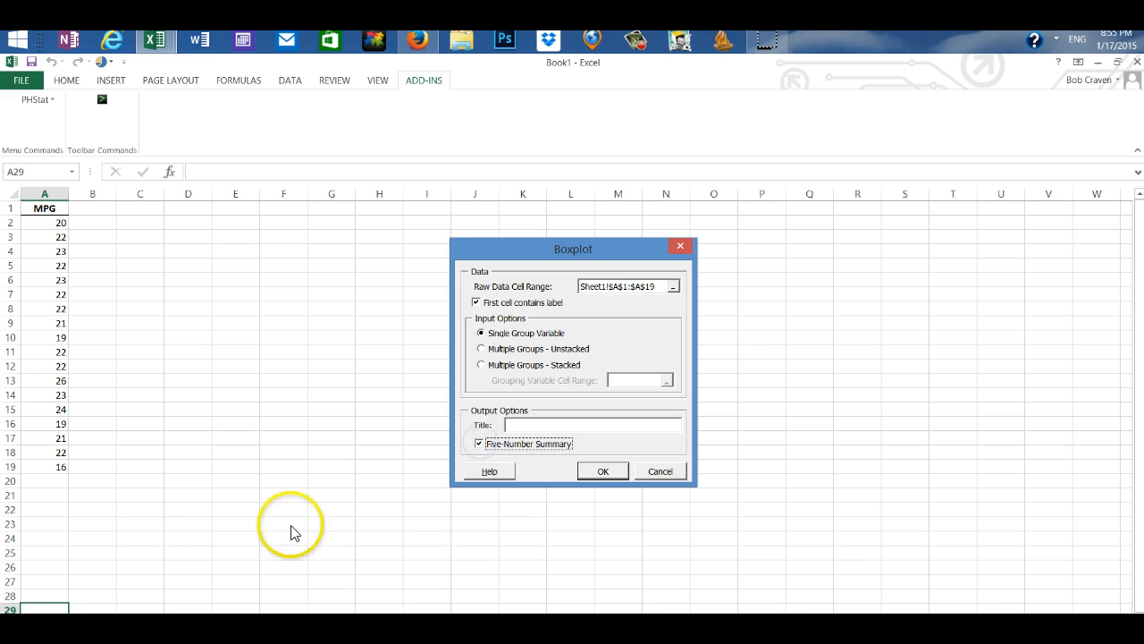
click(602, 472)
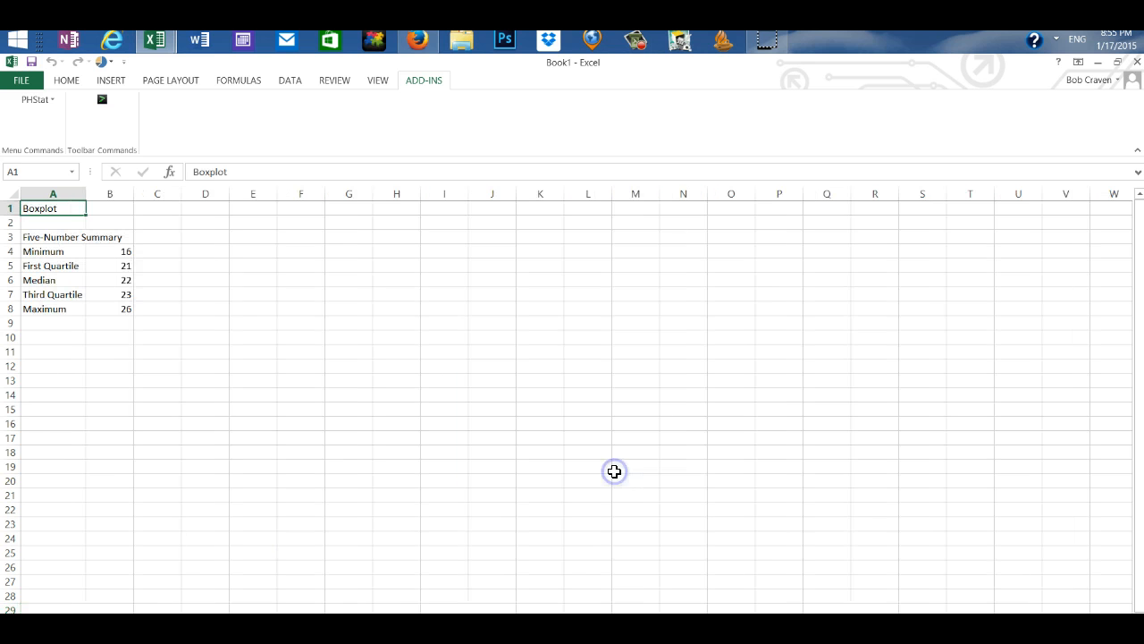
mouse_move(111, 553)
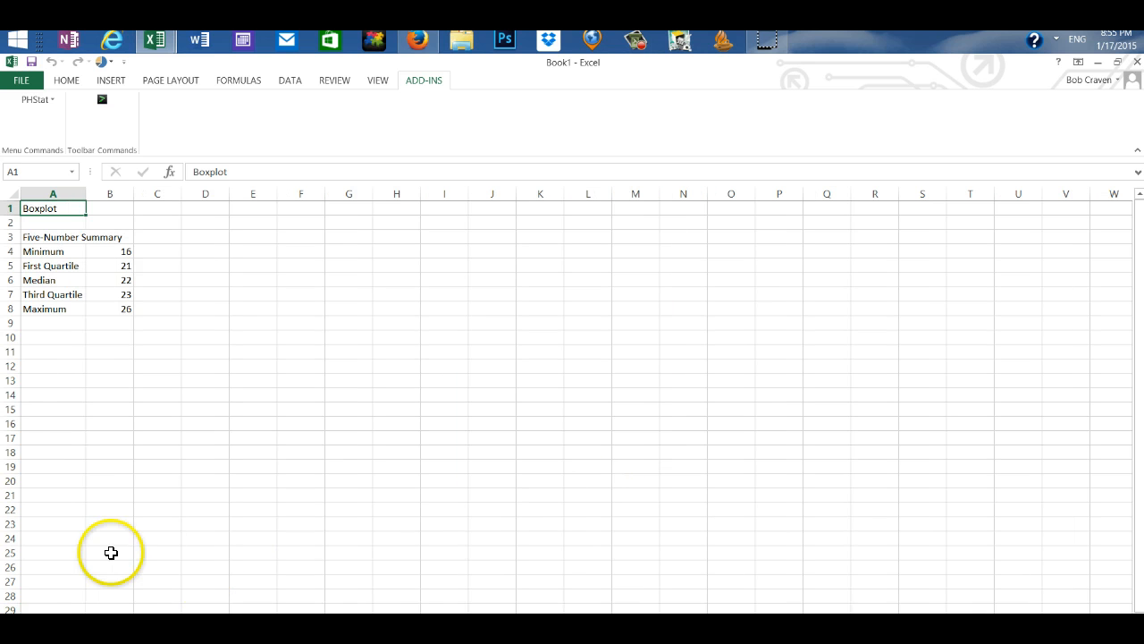
mouse_move(154, 415)
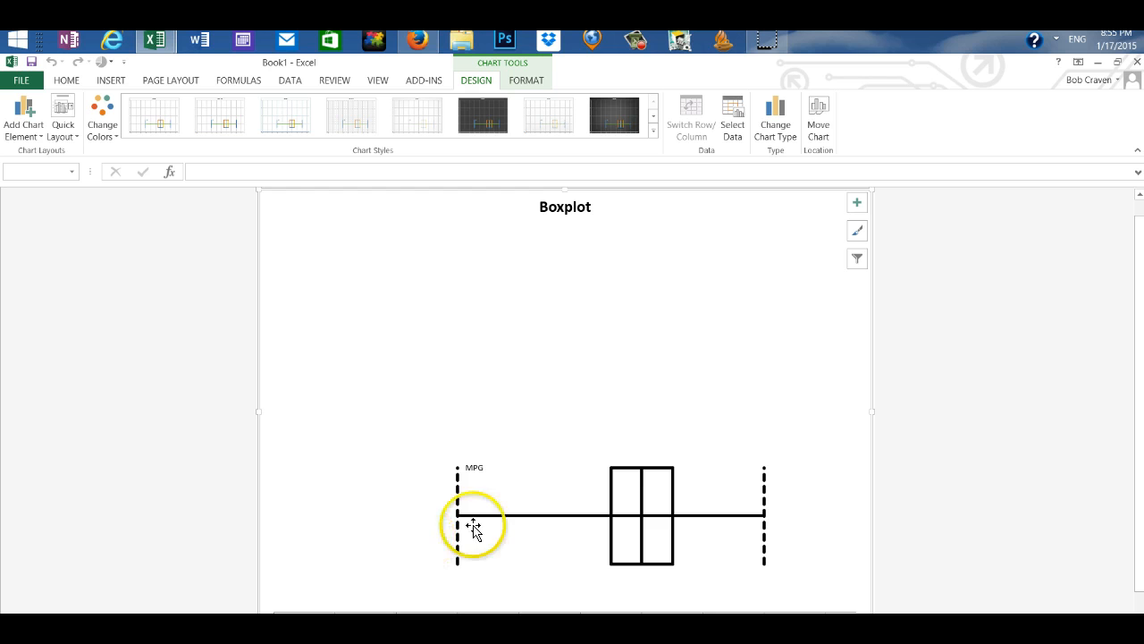
mouse_move(473, 526)
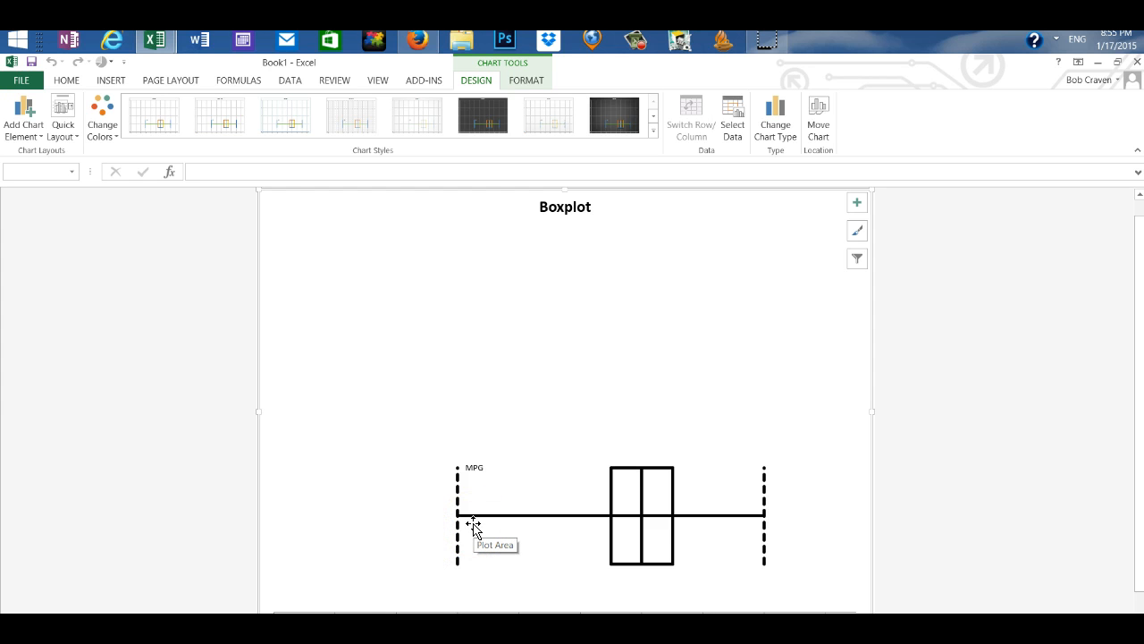
mouse_move(787, 229)
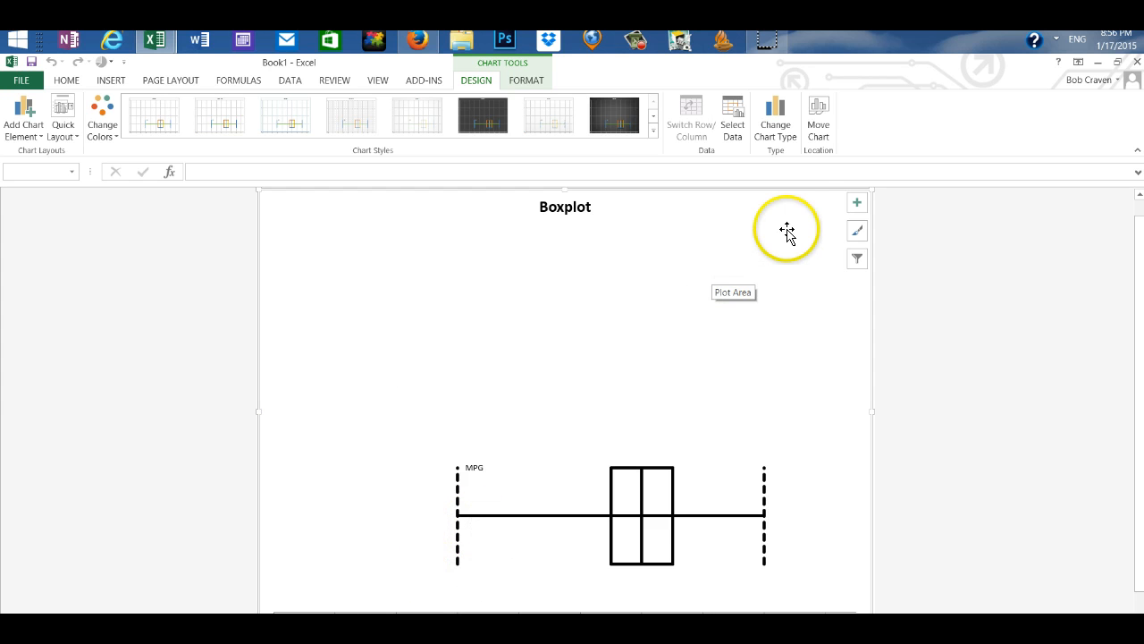
mouse_move(808, 214)
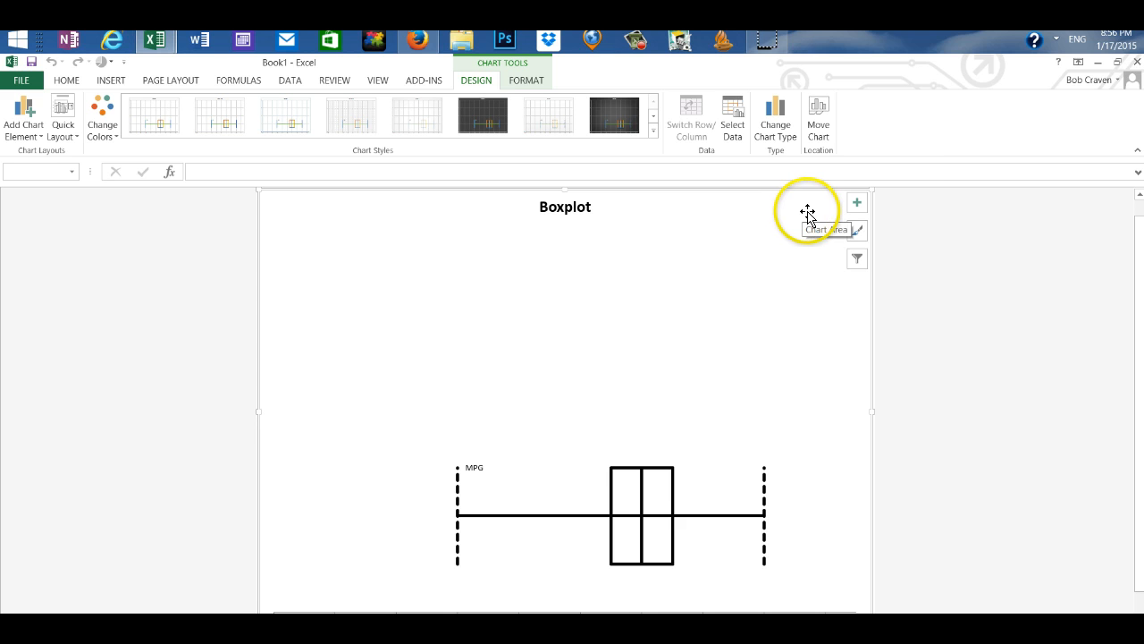
Step: Copy the generated MPG boxplot chart from its chart sheet via the context menu
right_click(808, 212)
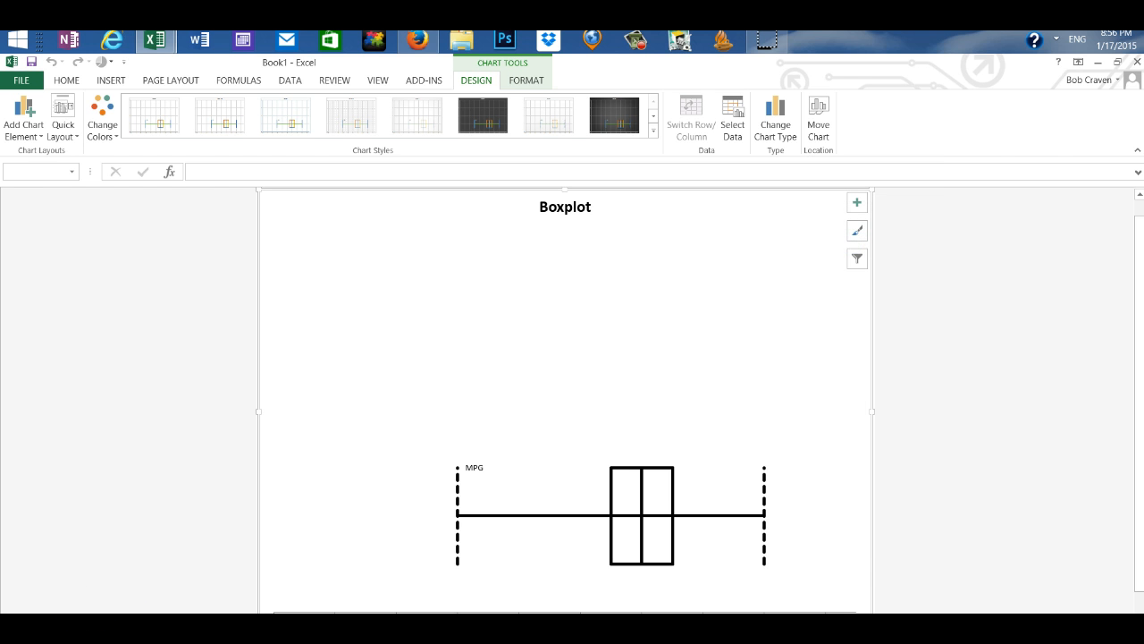
Step: Paste the copied MPG boxplot chart onto the five-number summary worksheet
click(344, 315)
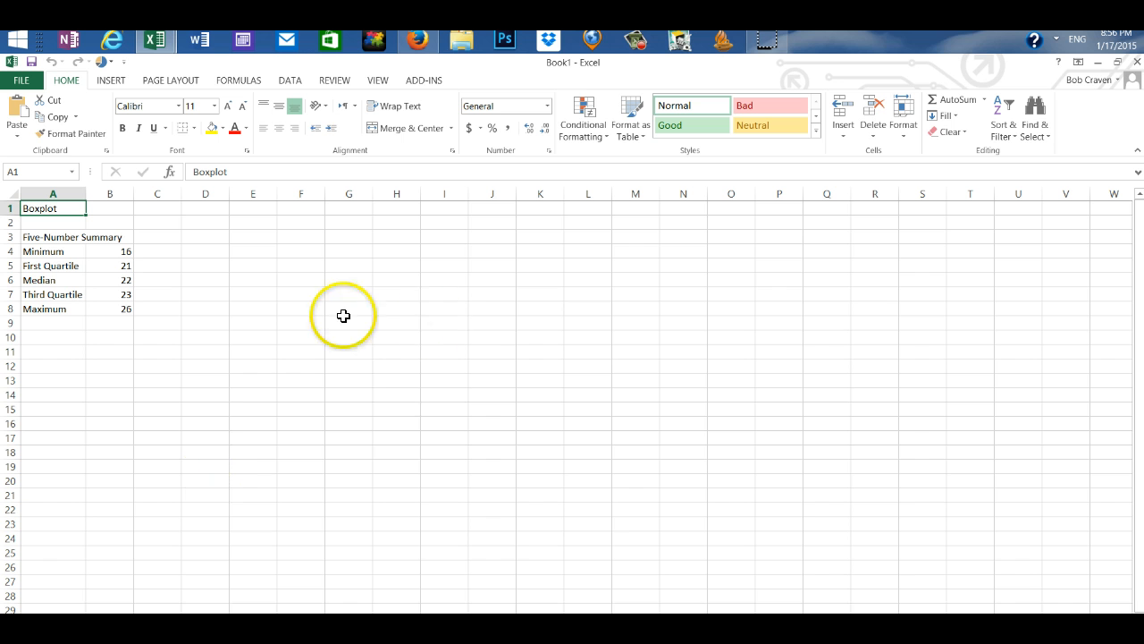
mouse_move(245, 234)
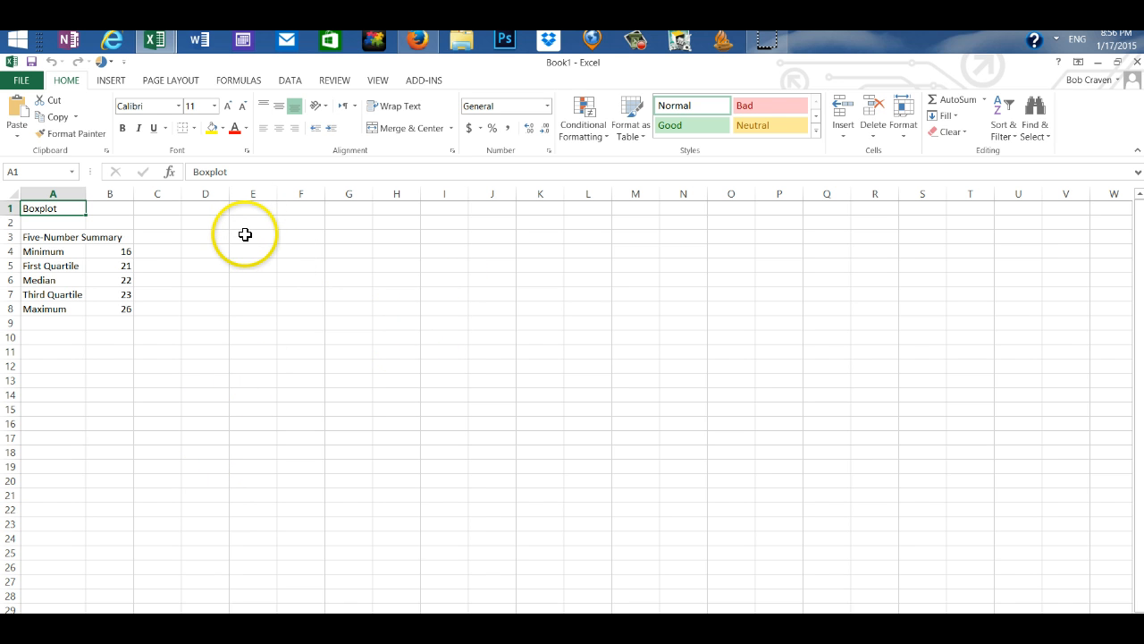
click(254, 236)
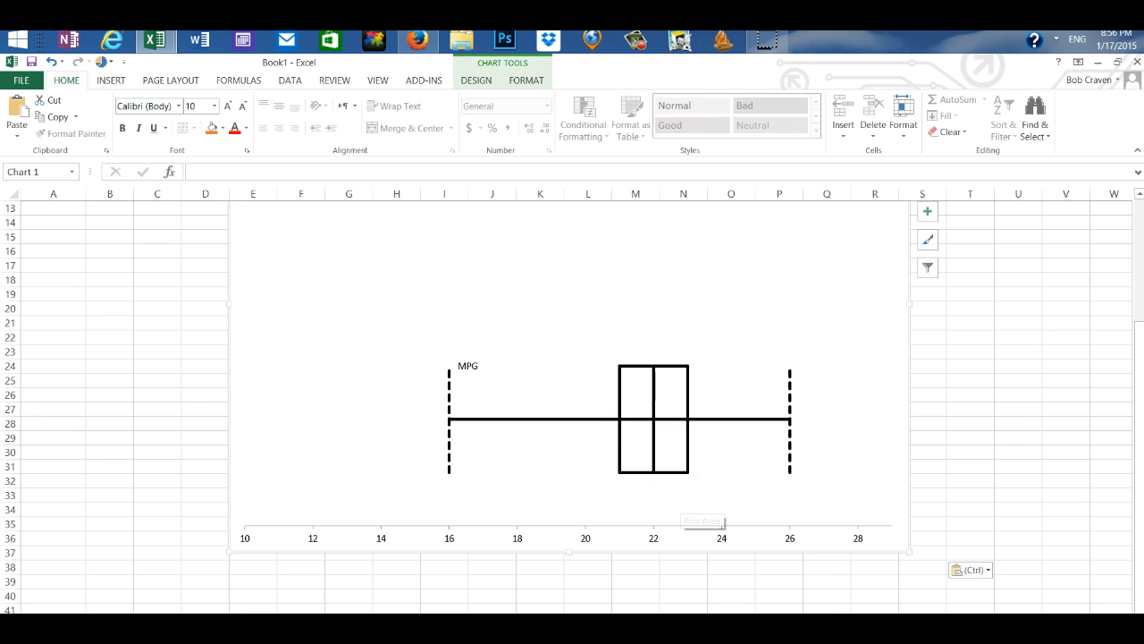
mouse_move(908, 547)
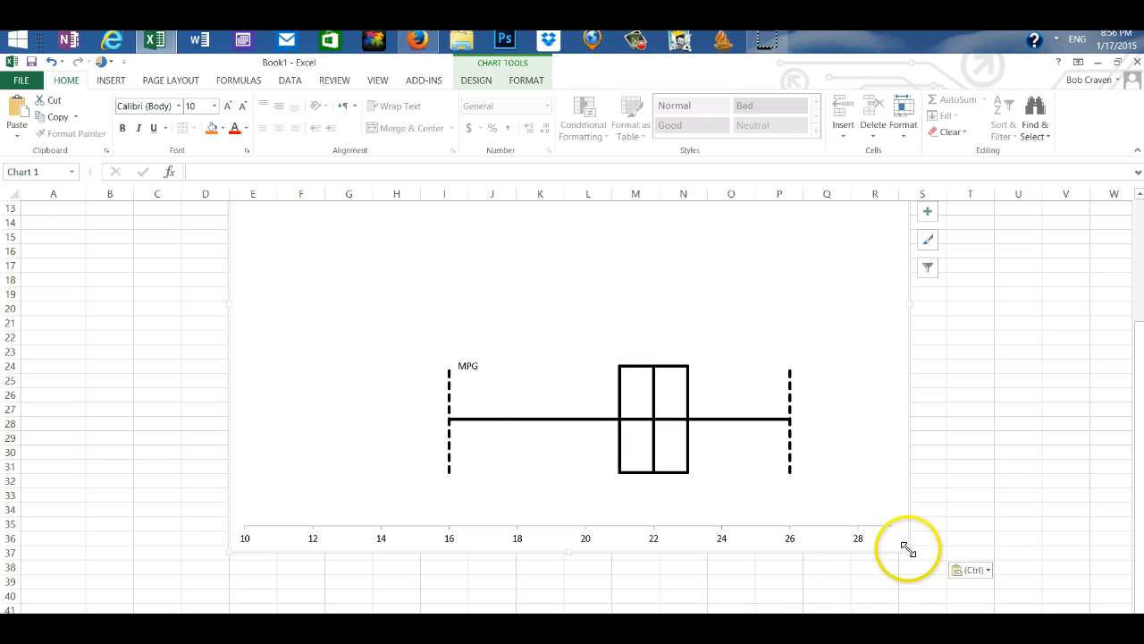
Step: Shrink the boxplot chart and position it directly beside the five-number summary table
drag(909, 551, 729, 311)
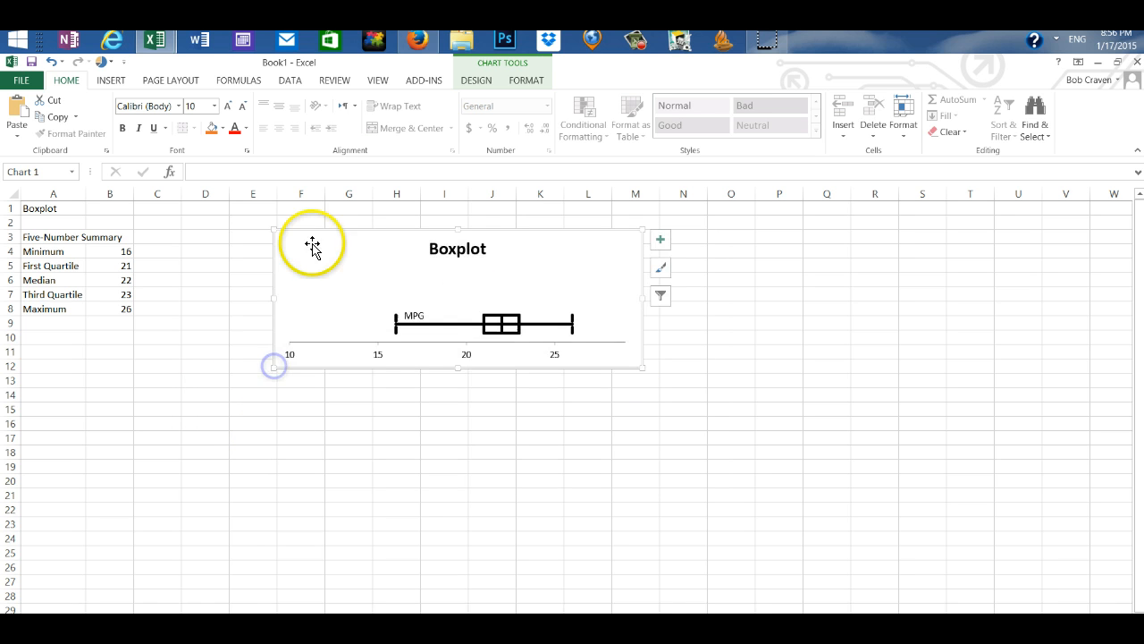
drag(311, 244, 271, 240)
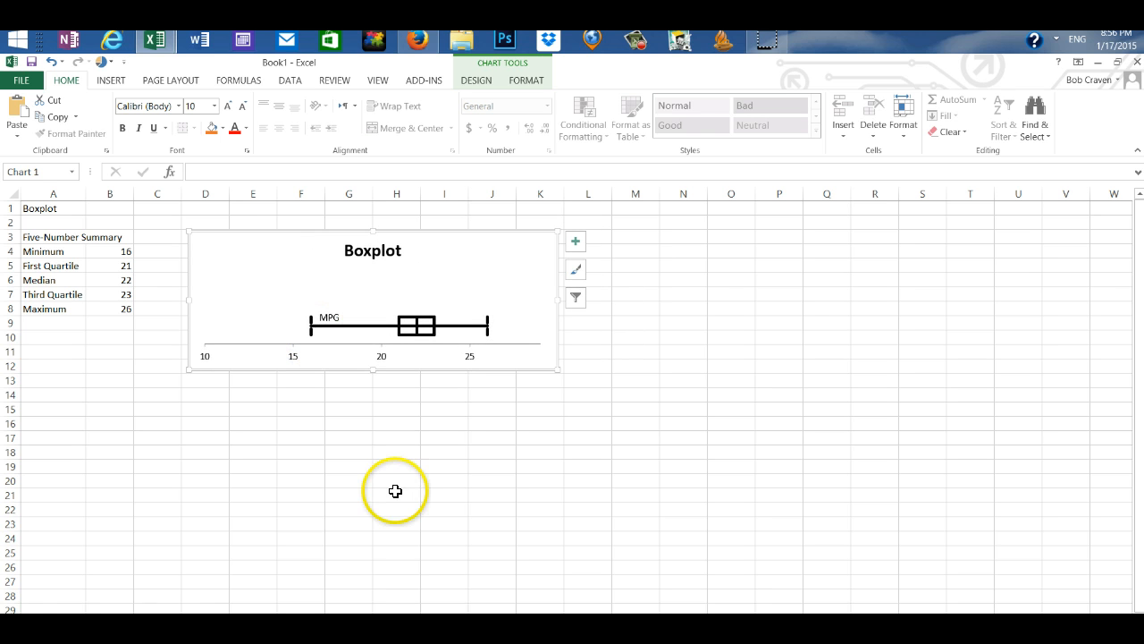
mouse_move(345, 406)
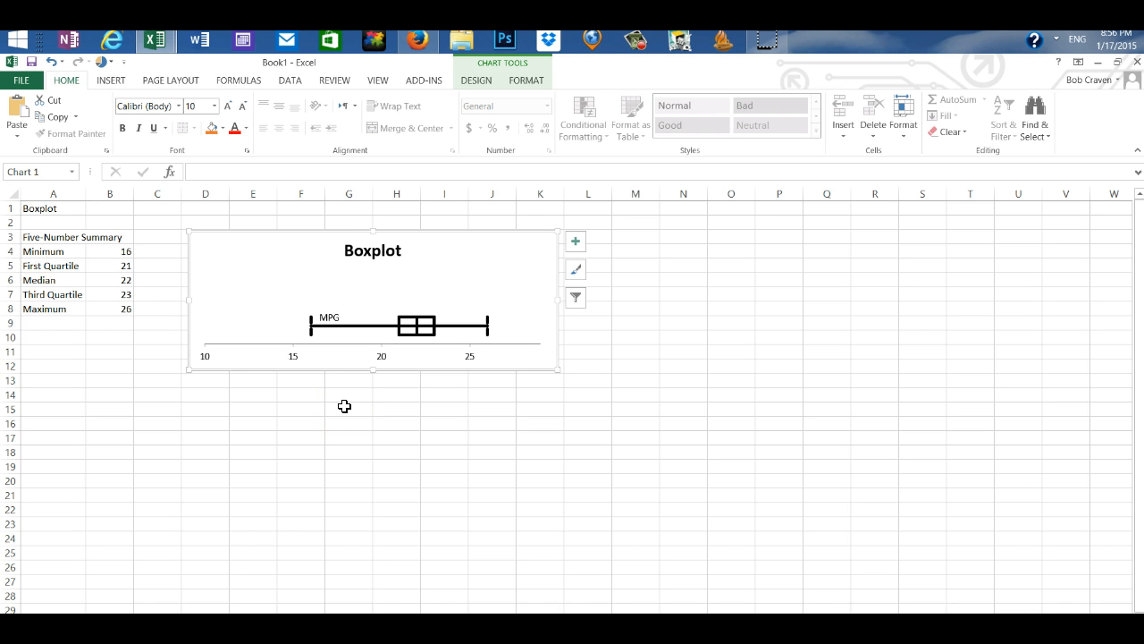
mouse_move(375, 338)
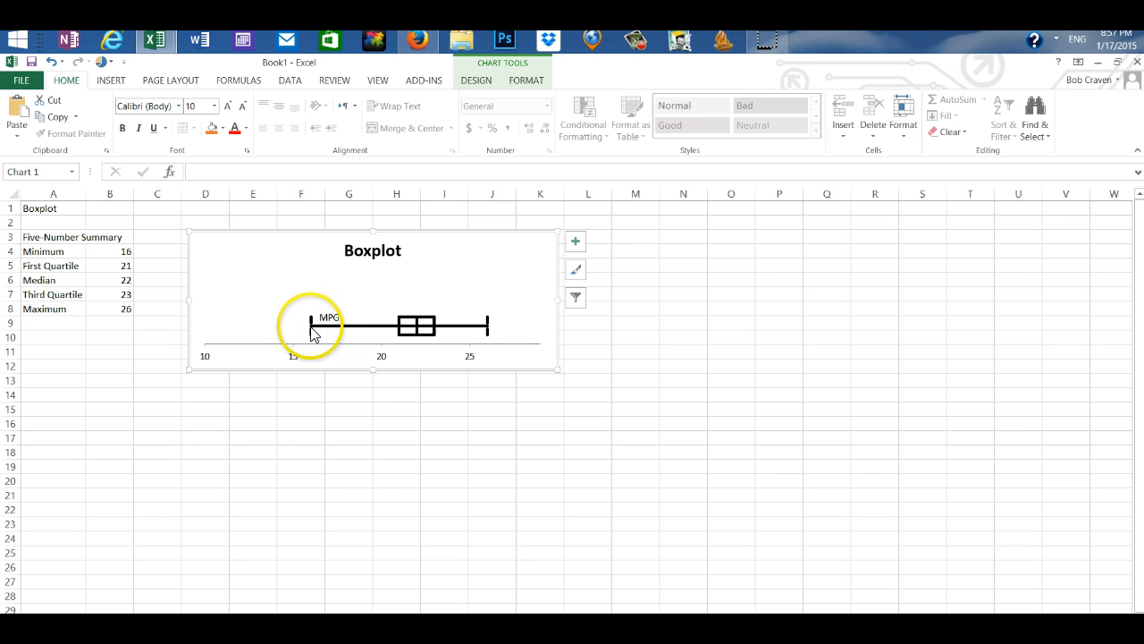
mouse_move(313, 336)
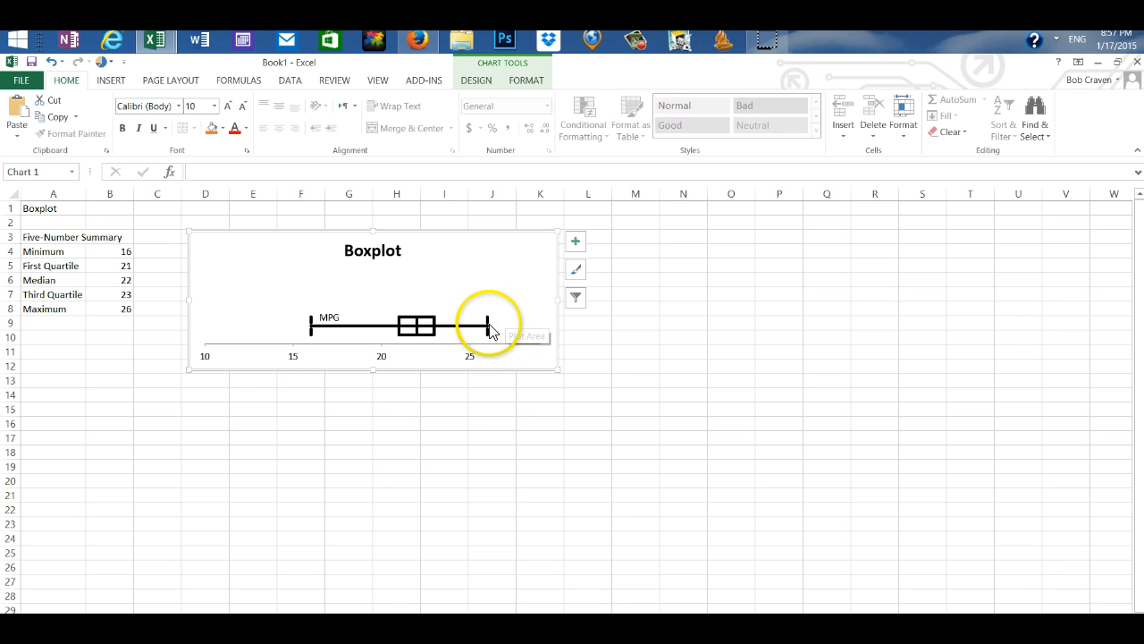
mouse_move(490, 325)
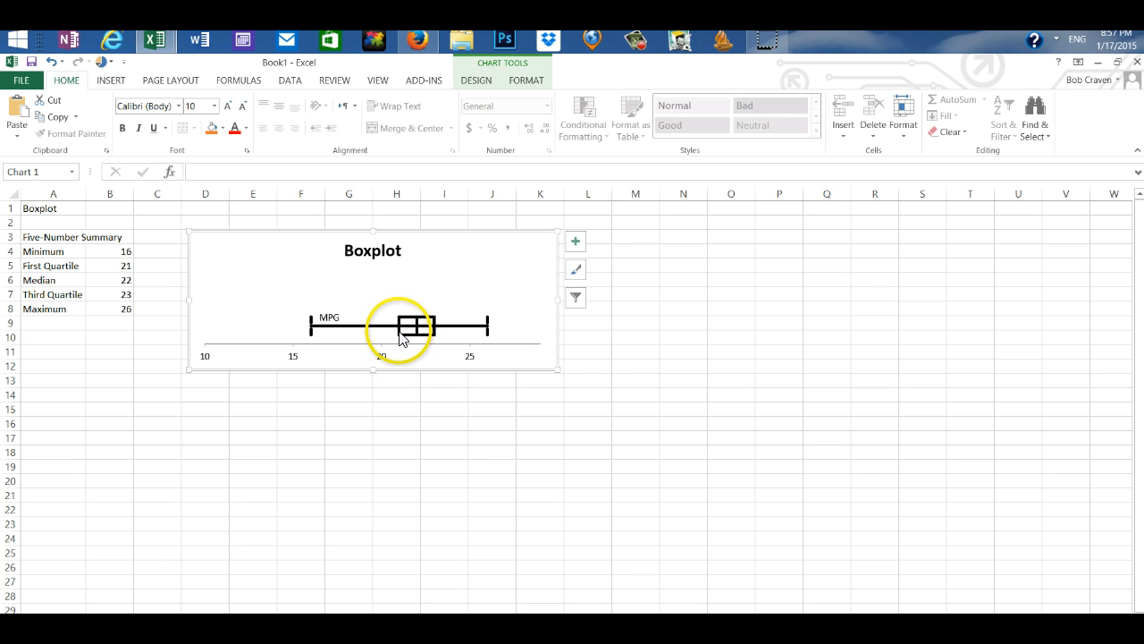
mouse_move(411, 336)
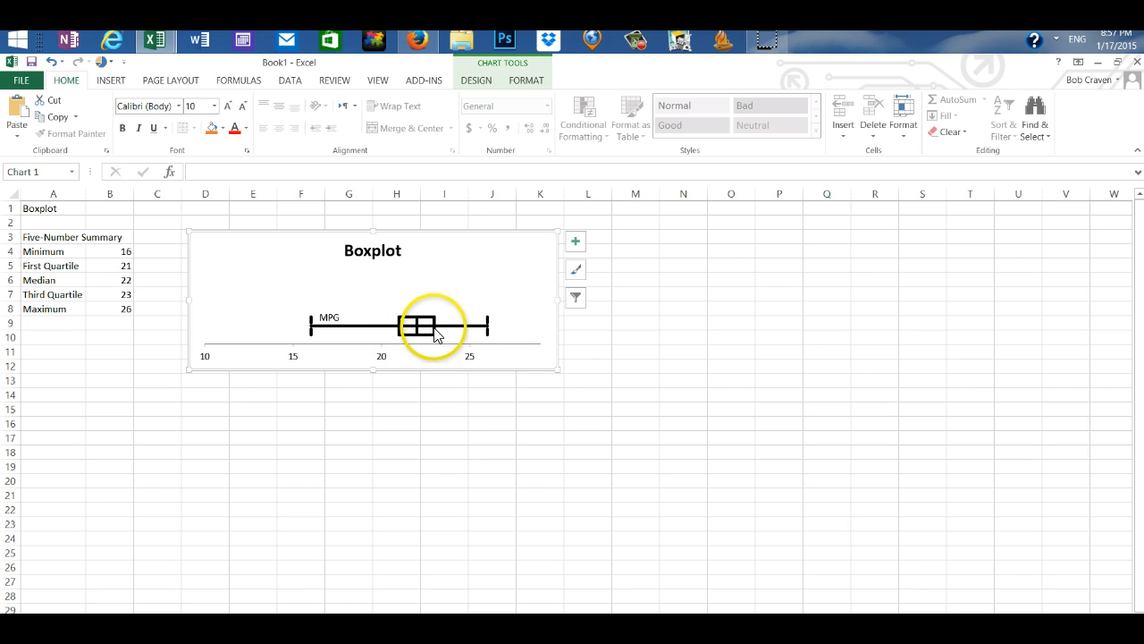
mouse_move(438, 334)
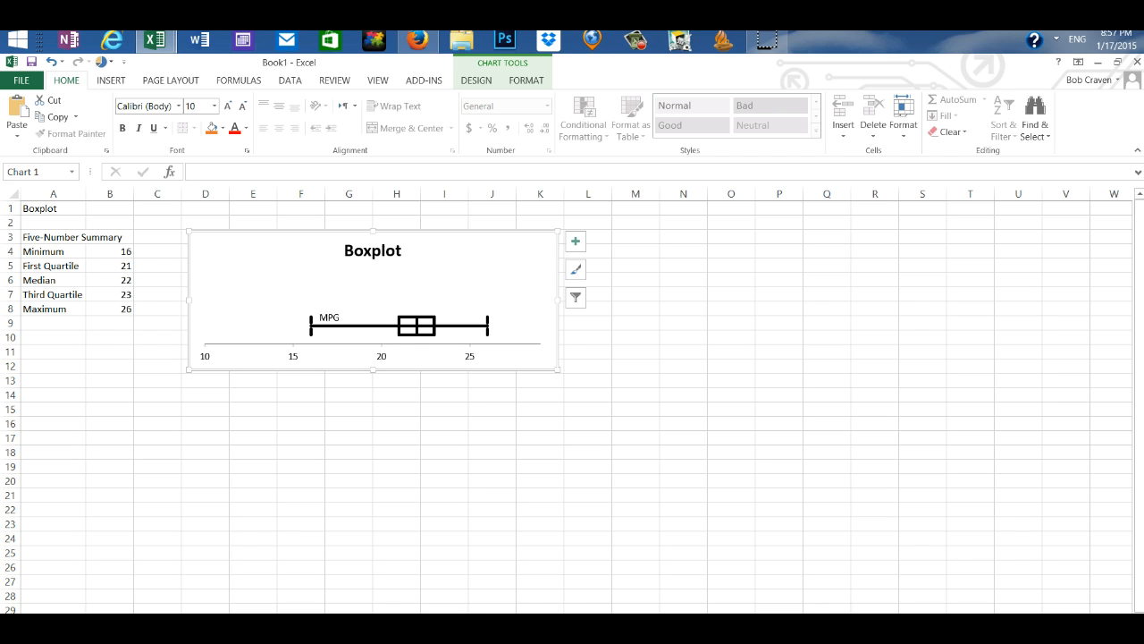
mouse_move(194, 508)
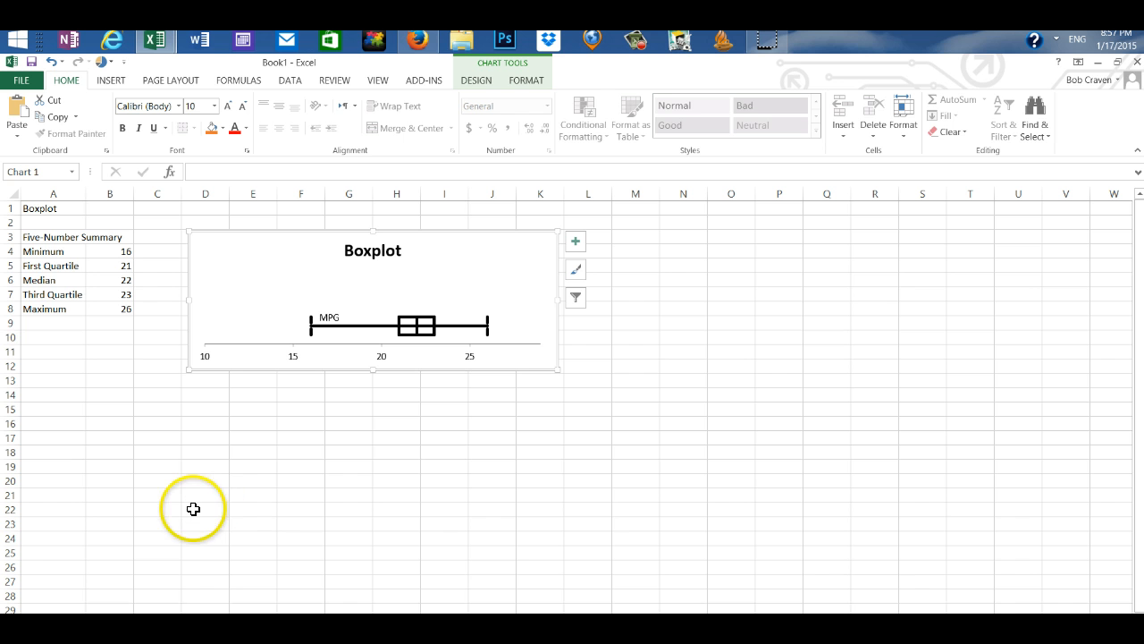
mouse_move(195, 582)
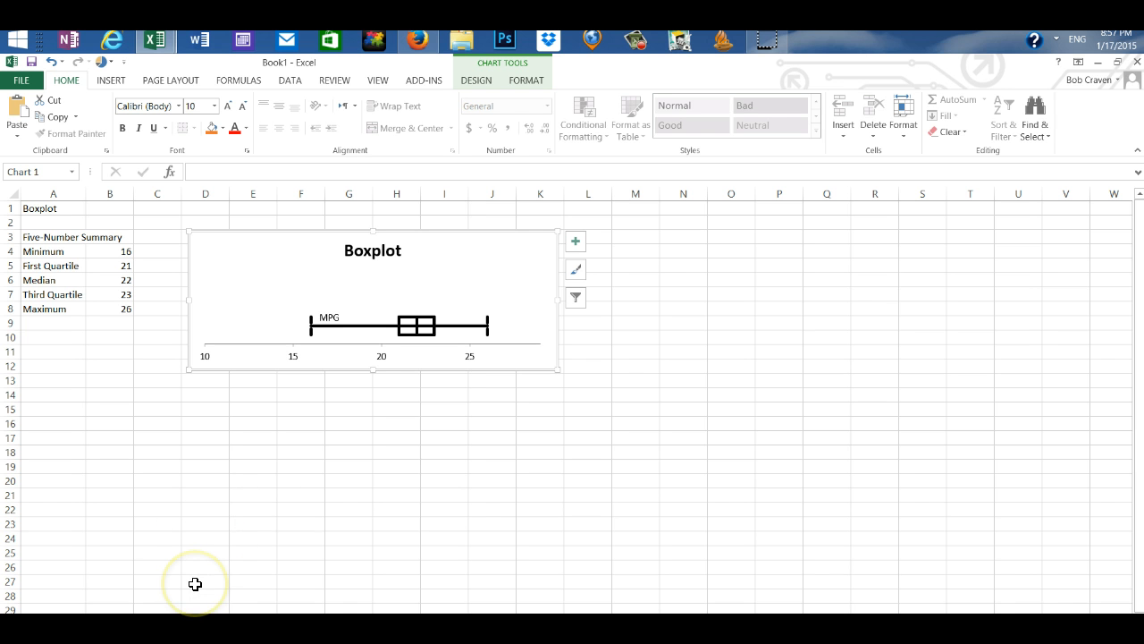
mouse_move(294, 572)
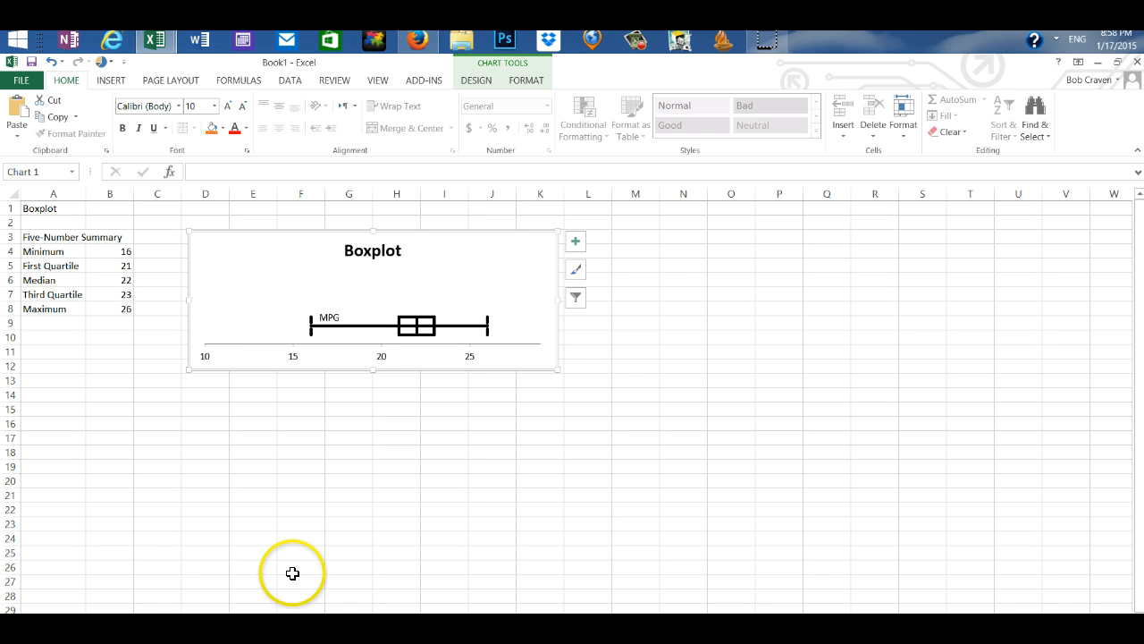
mouse_move(347, 562)
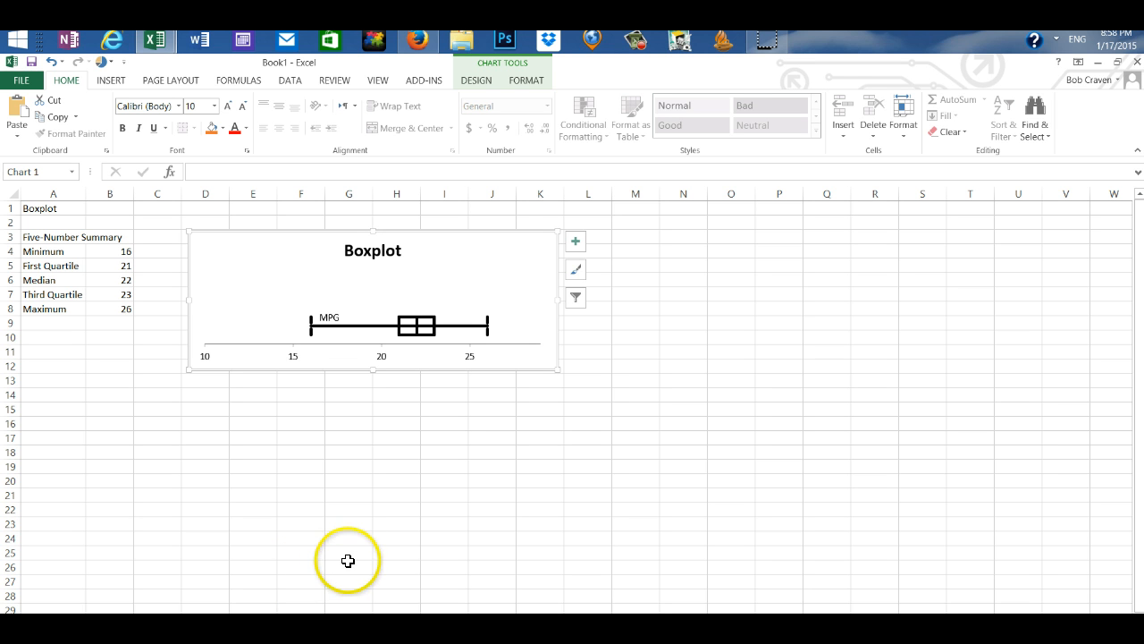
mouse_move(241, 565)
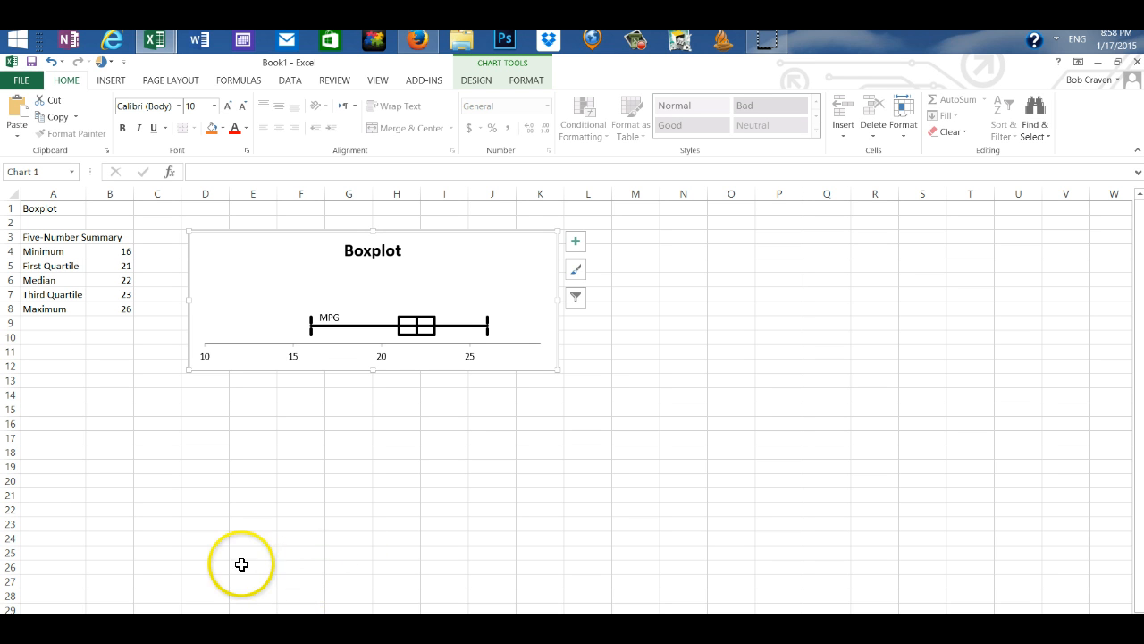